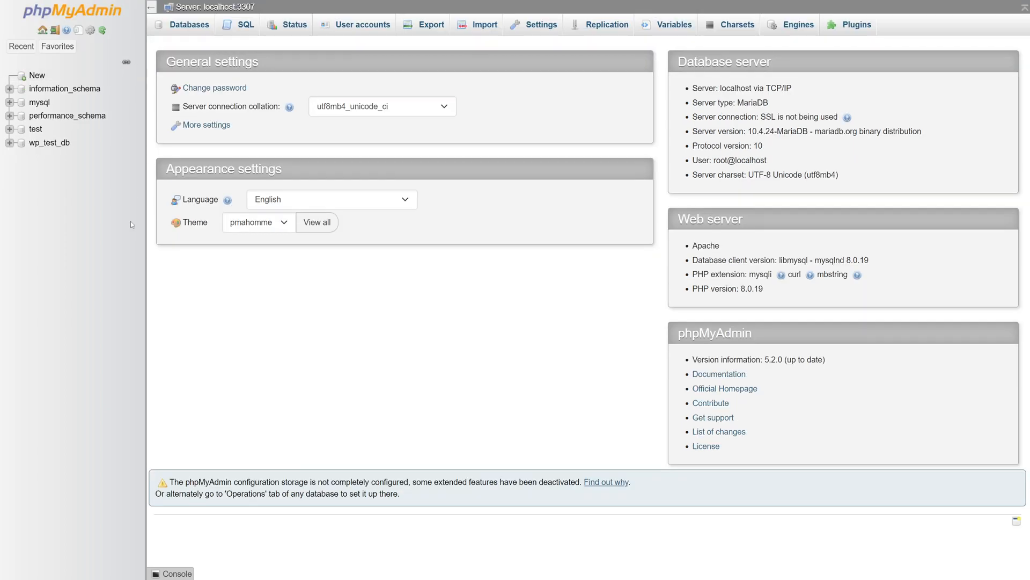
mouse_move(54, 152)
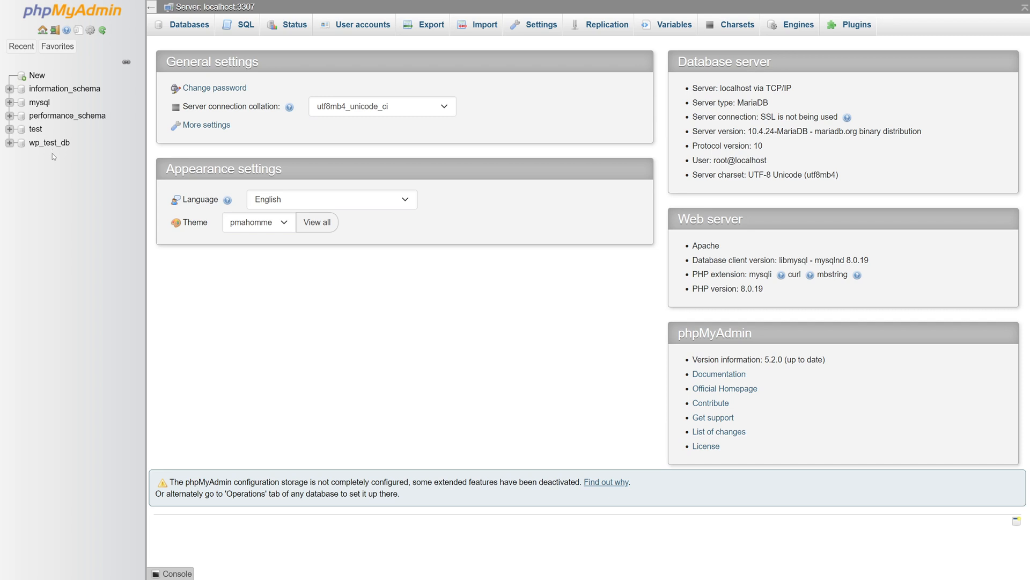
mouse_move(49, 178)
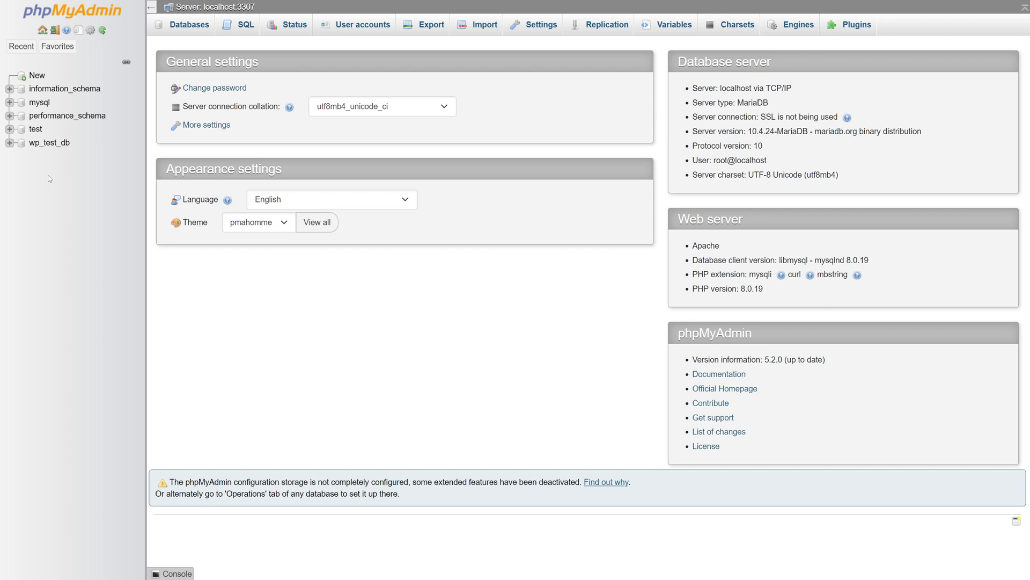
mouse_move(49, 142)
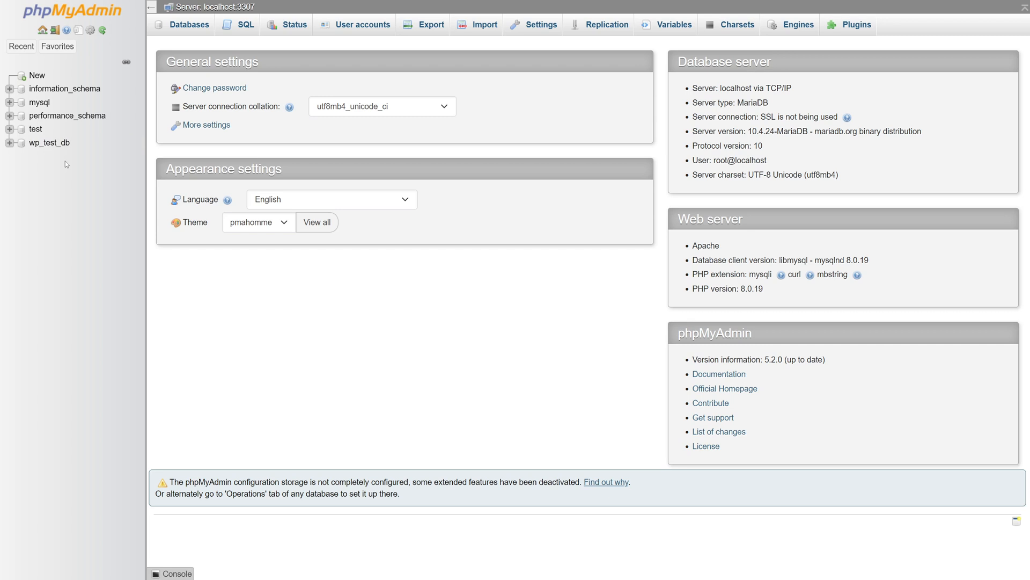
Step: Open wp_test_db from the navigation tree to show its table list
left_click(50, 143)
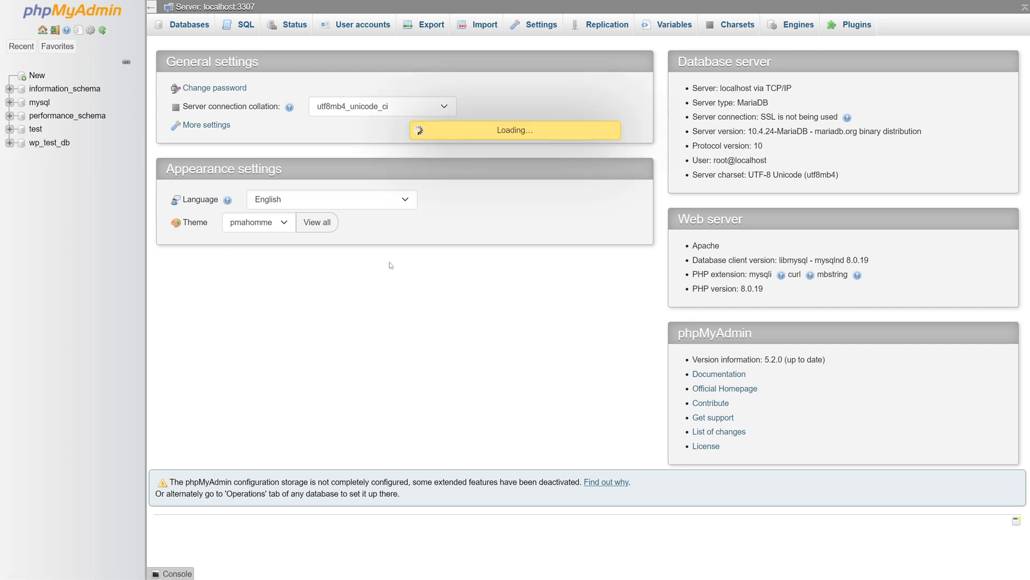
left_click(50, 142)
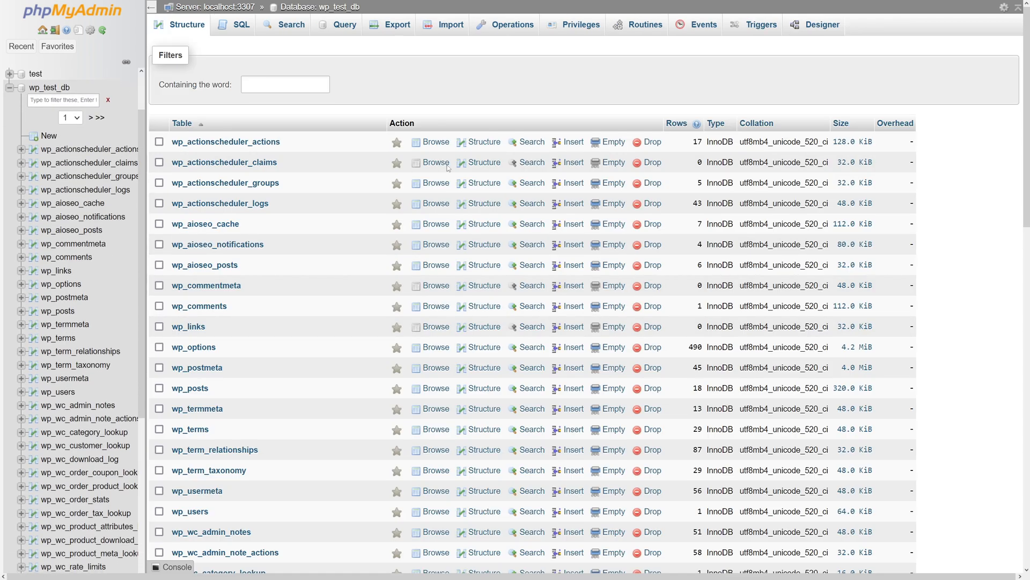
mouse_move(401, 73)
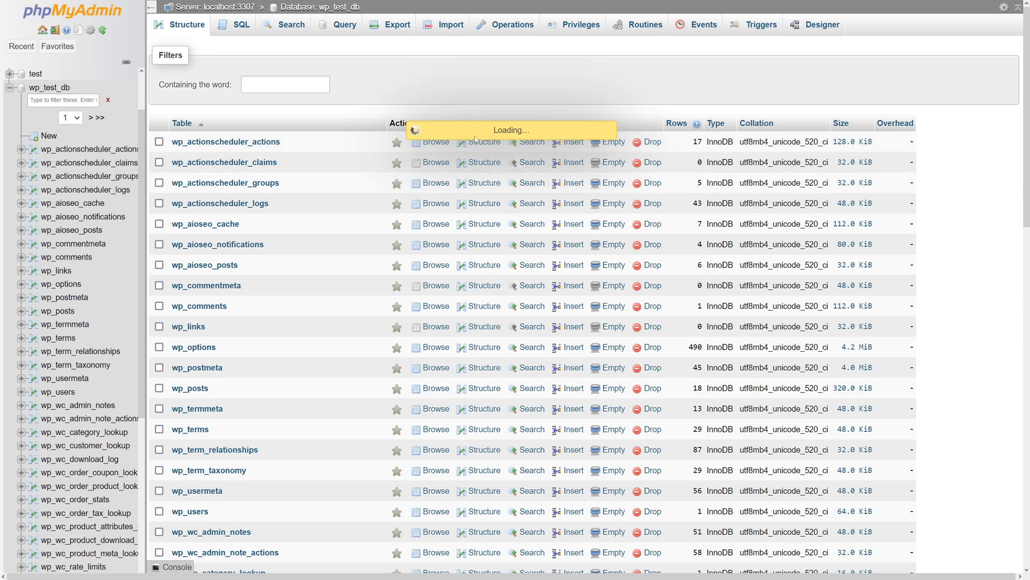
Step: Export wp_test_db with the Quick method in SQL format, downloading wp_test_db.sql
left_click(398, 24)
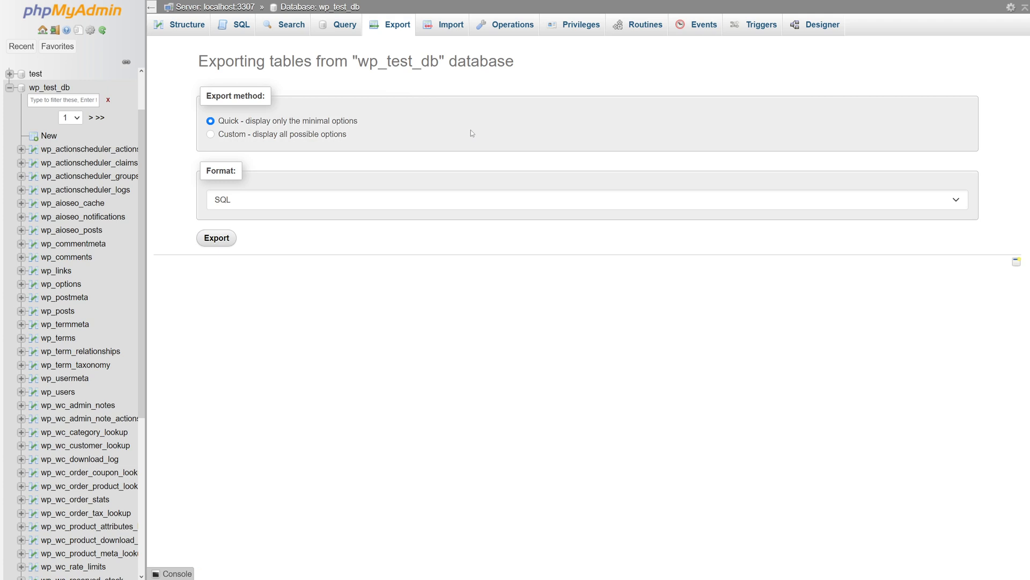
mouse_move(253, 80)
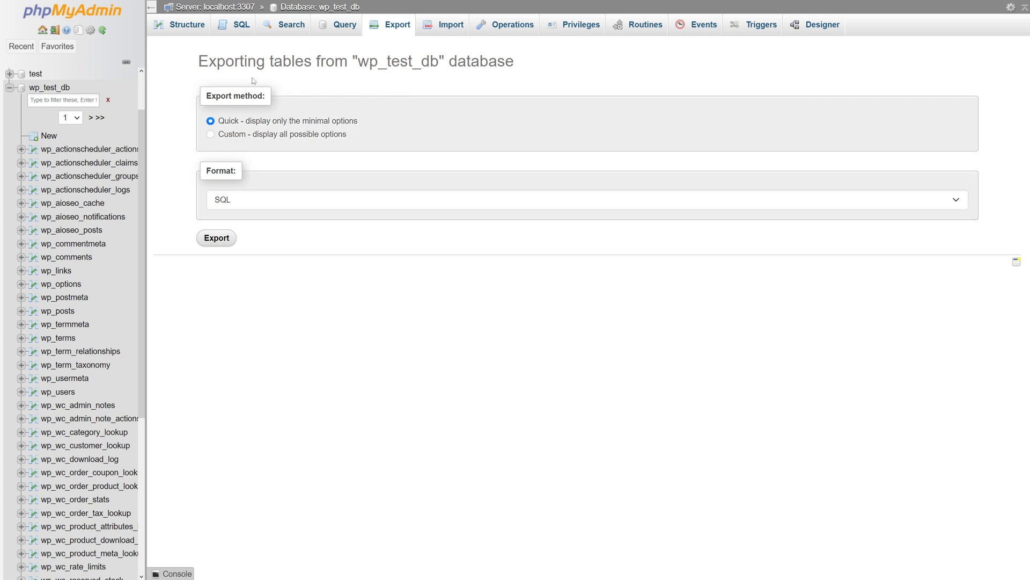
mouse_move(274, 157)
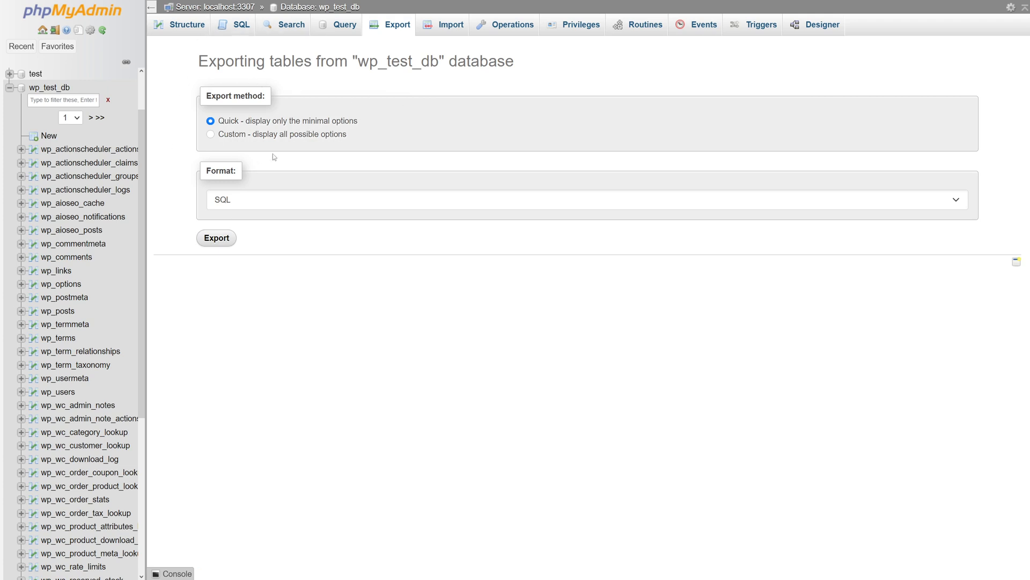
mouse_move(271, 144)
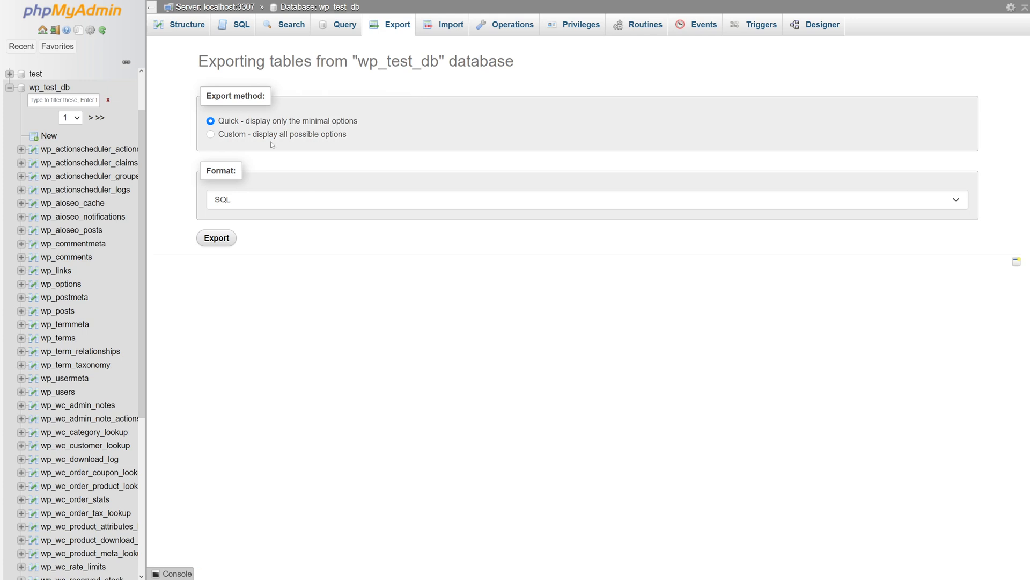
mouse_move(255, 197)
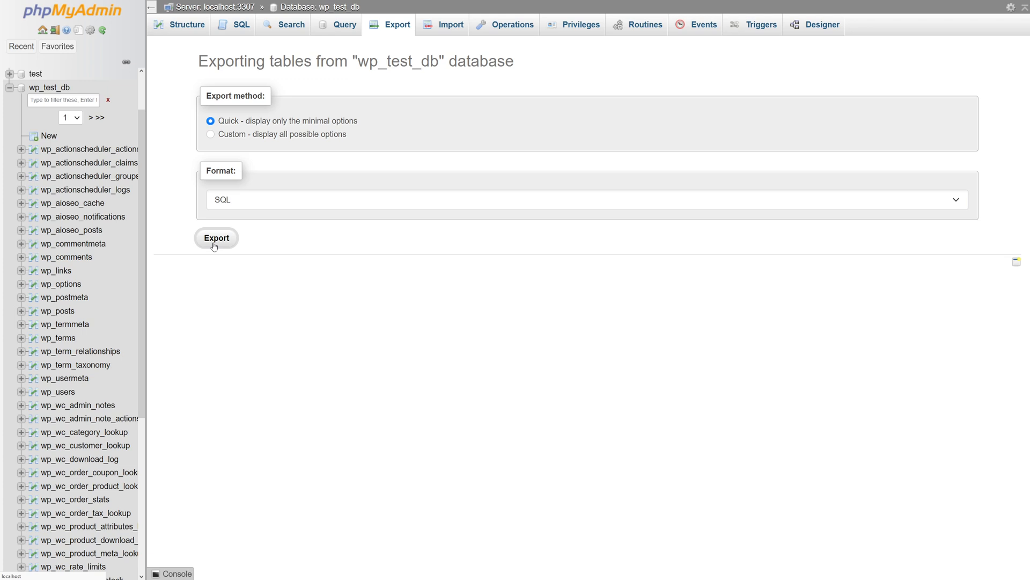
left_click(216, 237)
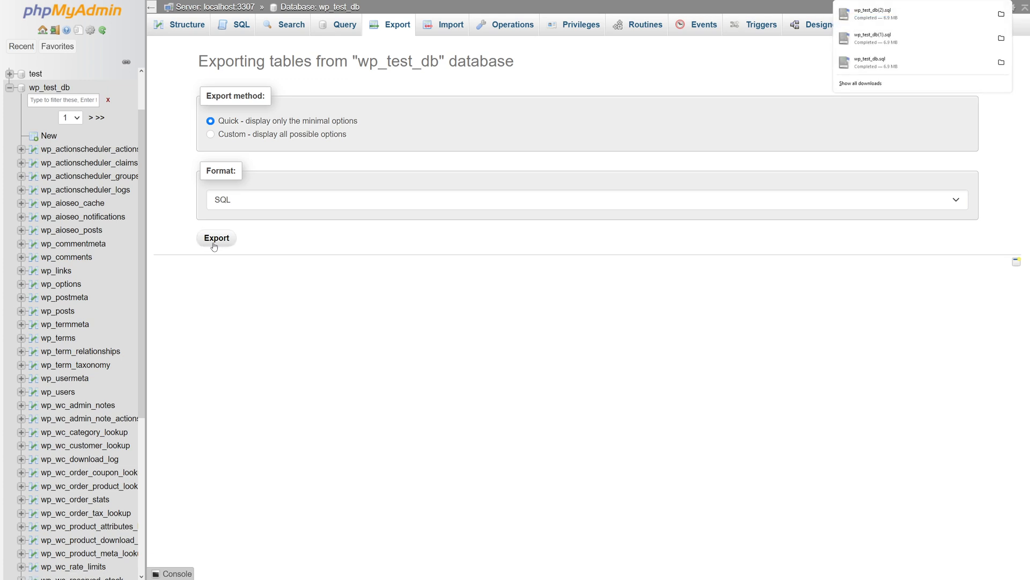